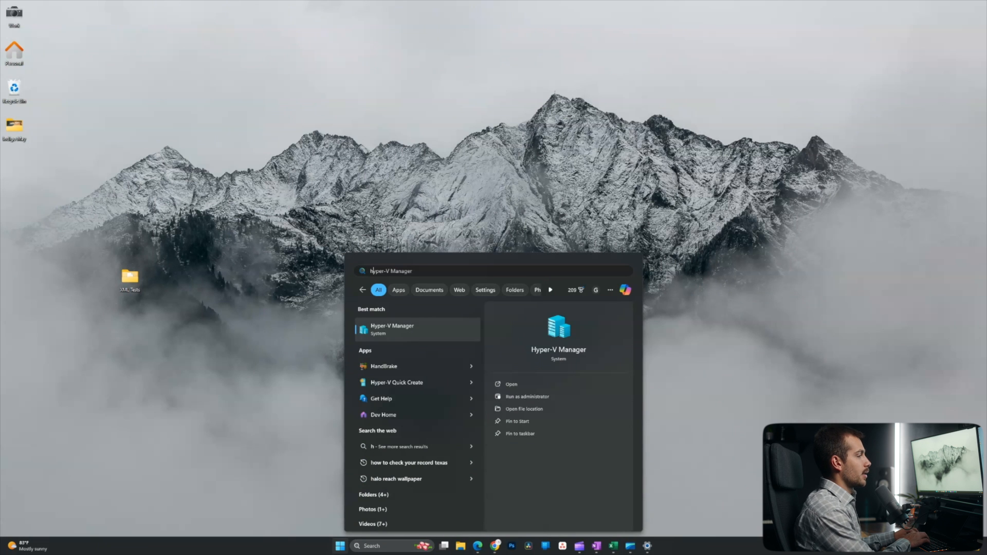
Launch Hyper-V Manager from the Start menu search results.
{"action": "key", "text": "Escape"}
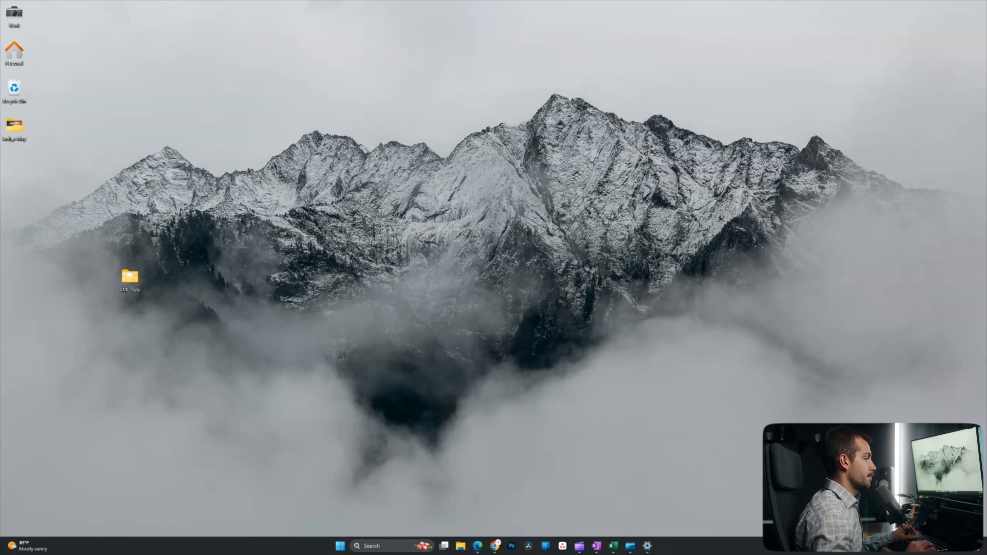
{"action": "left_click", "coordinate": [655, 546]}
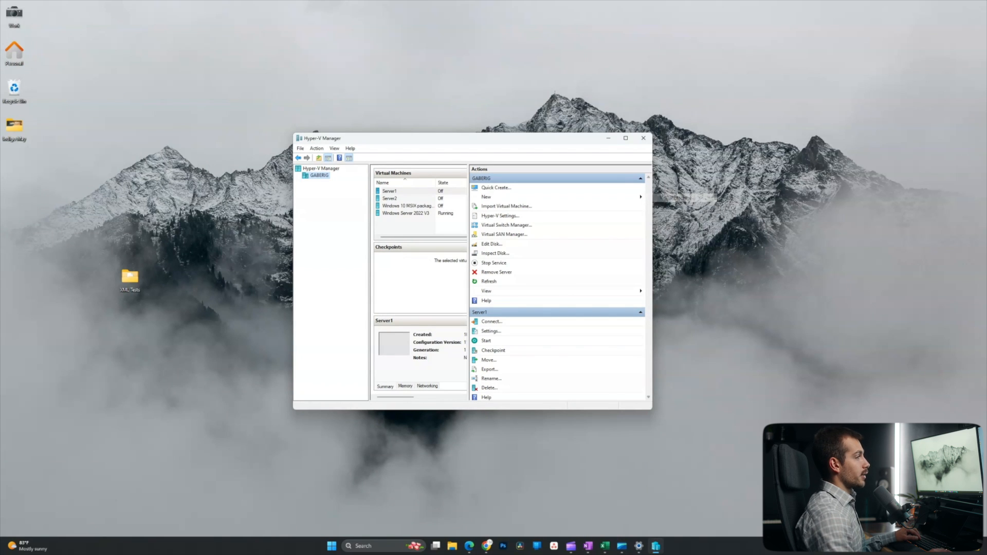
Create a new Generation 1 VM named 'Indigo Server 2025', keep default memory, and reach networking.
{"action": "left_click", "coordinate": [486, 196]}
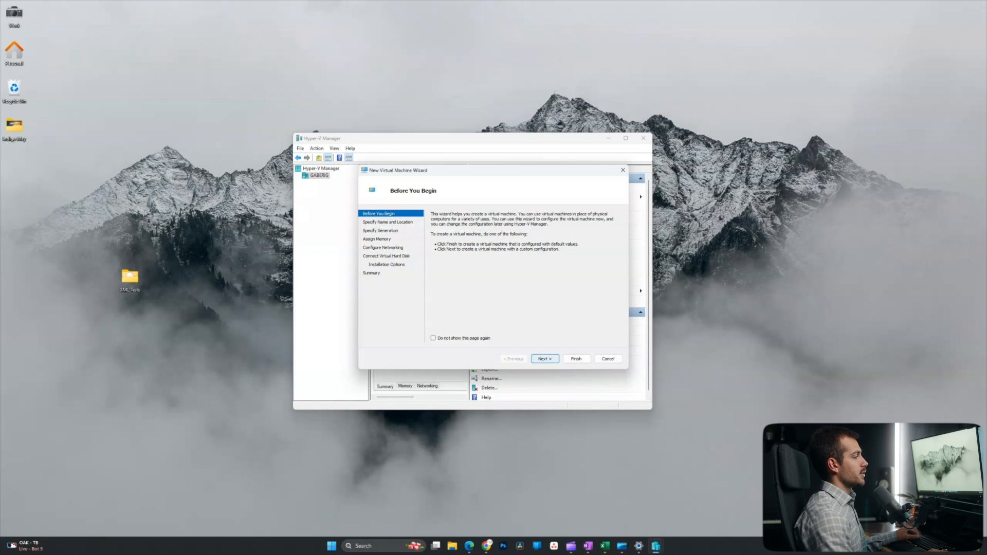
{"action": "left_click", "coordinate": [544, 358]}
{"action": "type", "text": "Indigo Server 2025"}
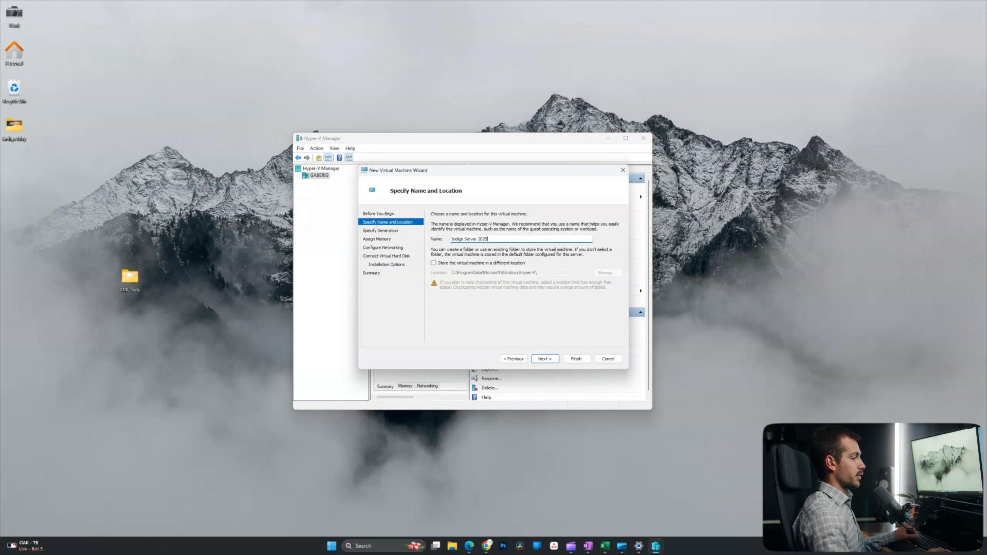
{"action": "left_click", "coordinate": [542, 359]}
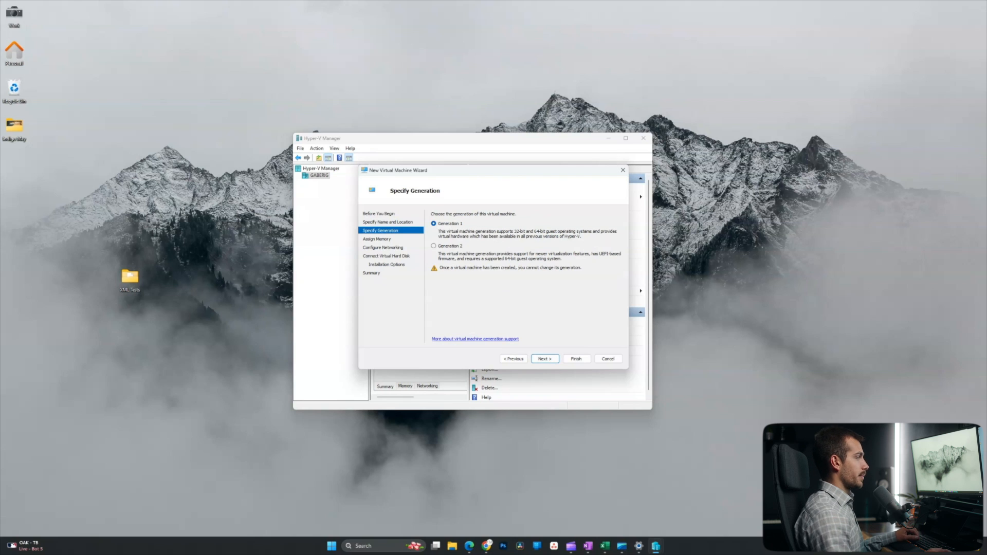
{"action": "left_click", "coordinate": [542, 359]}
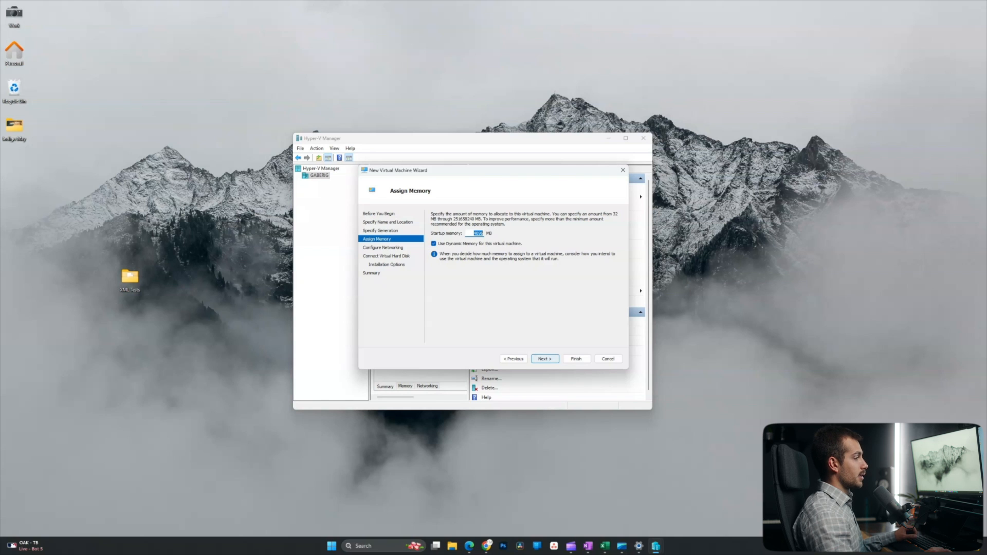
{"action": "left_click", "coordinate": [544, 358]}
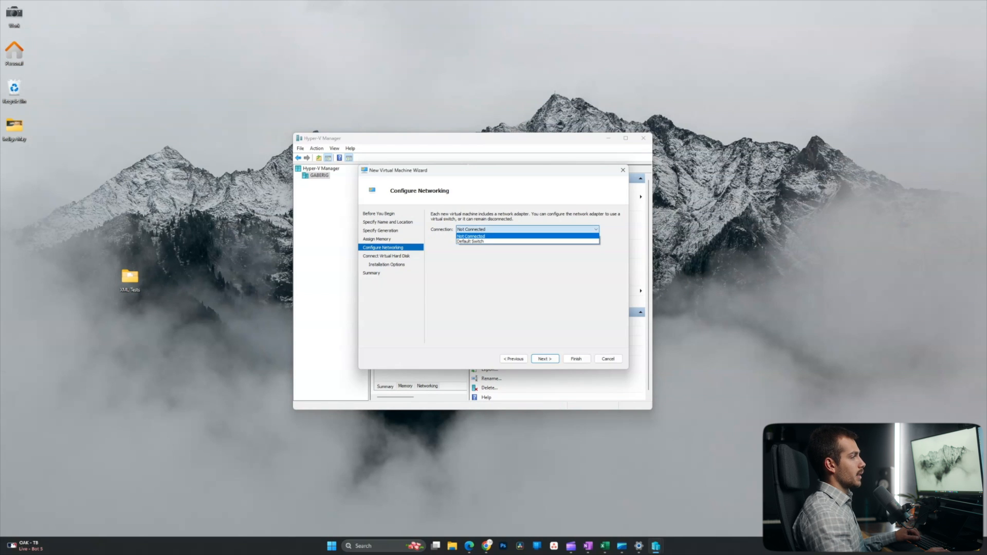
Connect the VM to the Default Switch and keep the new virtual hard disk defaults.
{"action": "left_click", "coordinate": [468, 242]}
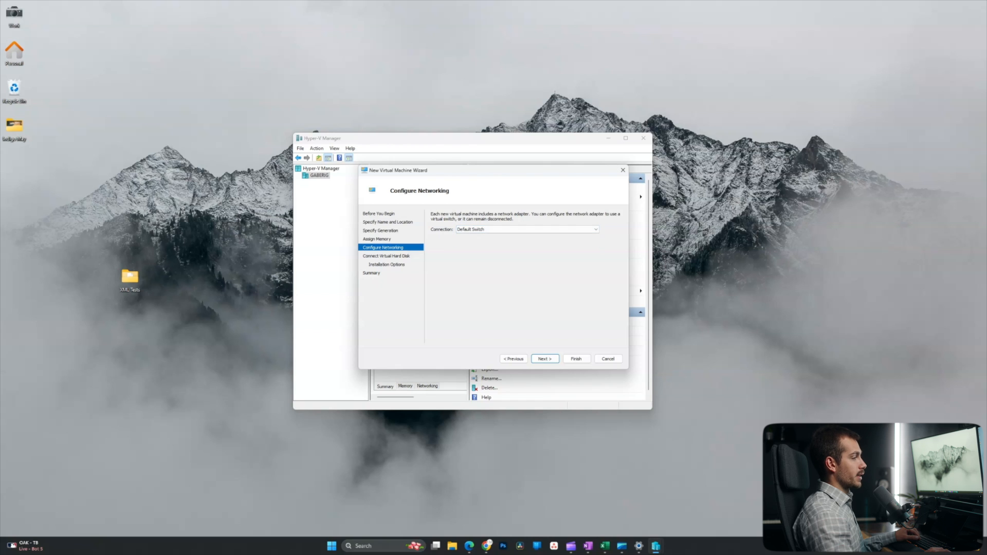
{"action": "left_click", "coordinate": [543, 359]}
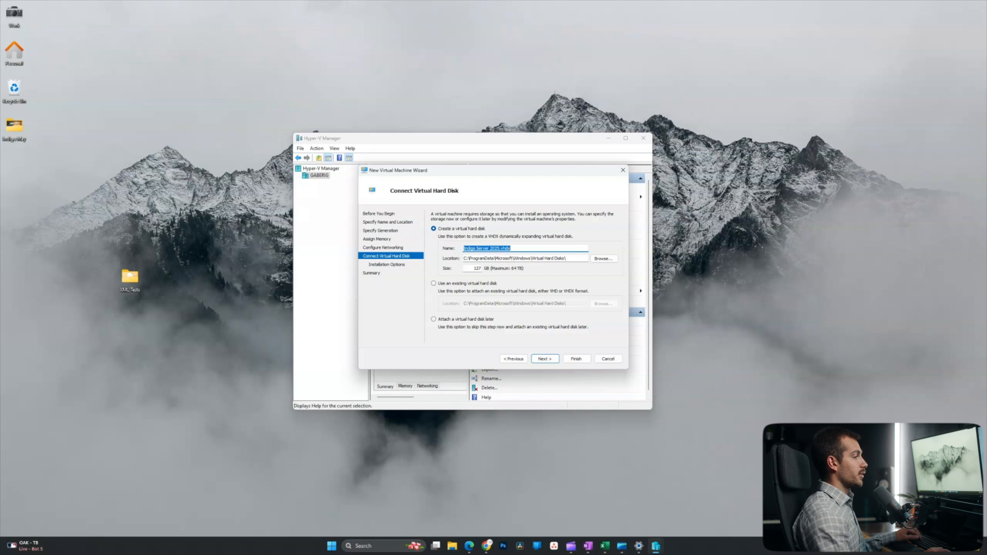
{"action": "left_click", "coordinate": [544, 359]}
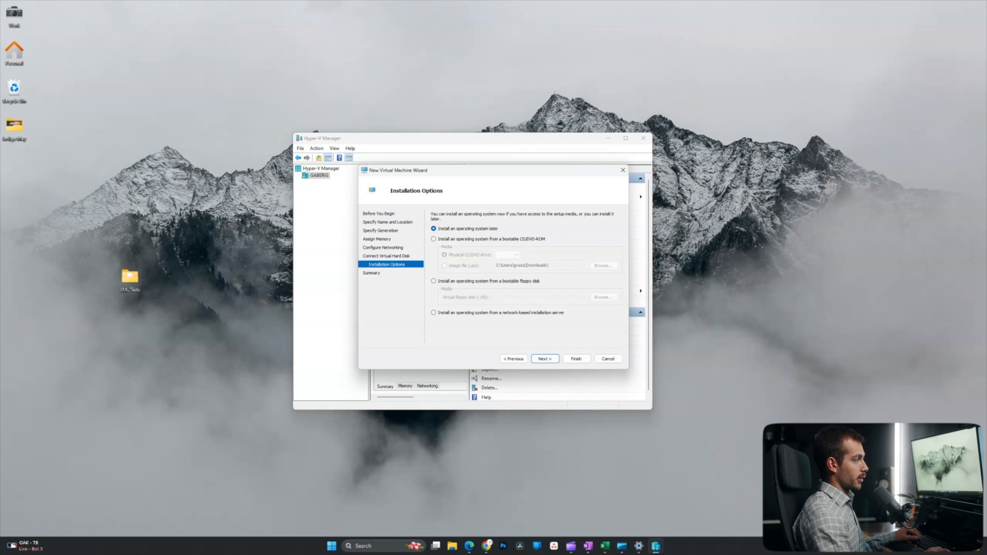
Choose installing the OS from a bootable CD/DVD using an ISO image file and browse for it.
{"action": "left_click", "coordinate": [434, 239]}
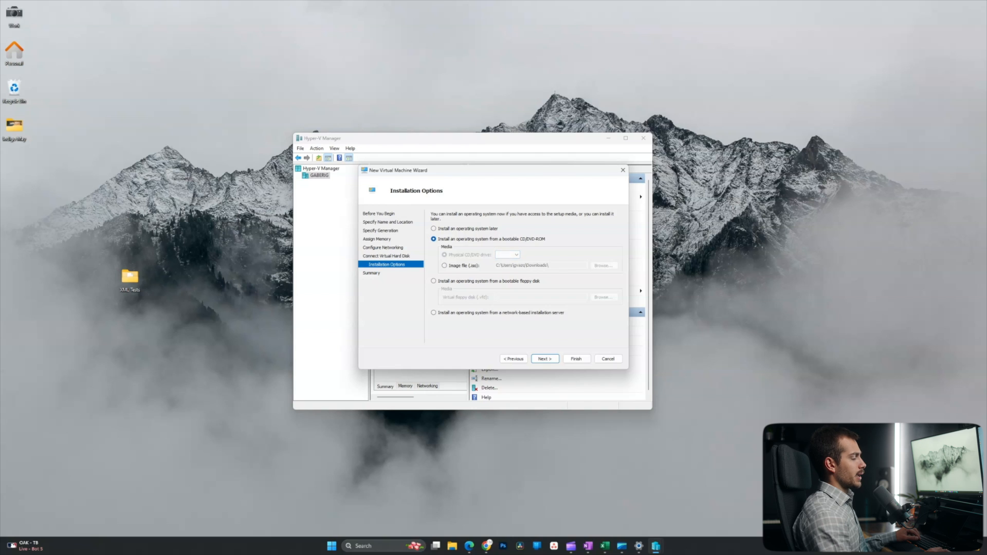
{"action": "left_click", "coordinate": [445, 265]}
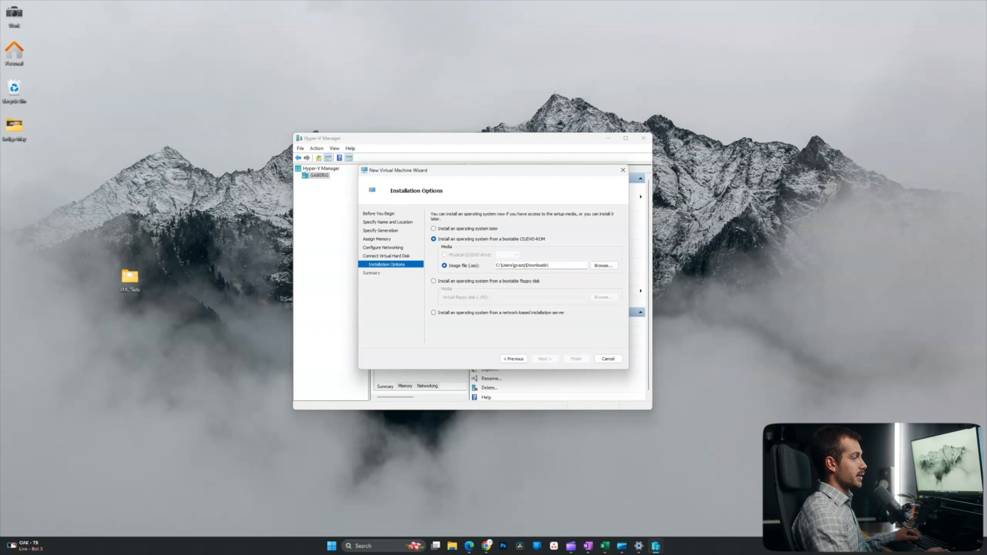
{"action": "left_click", "coordinate": [602, 265]}
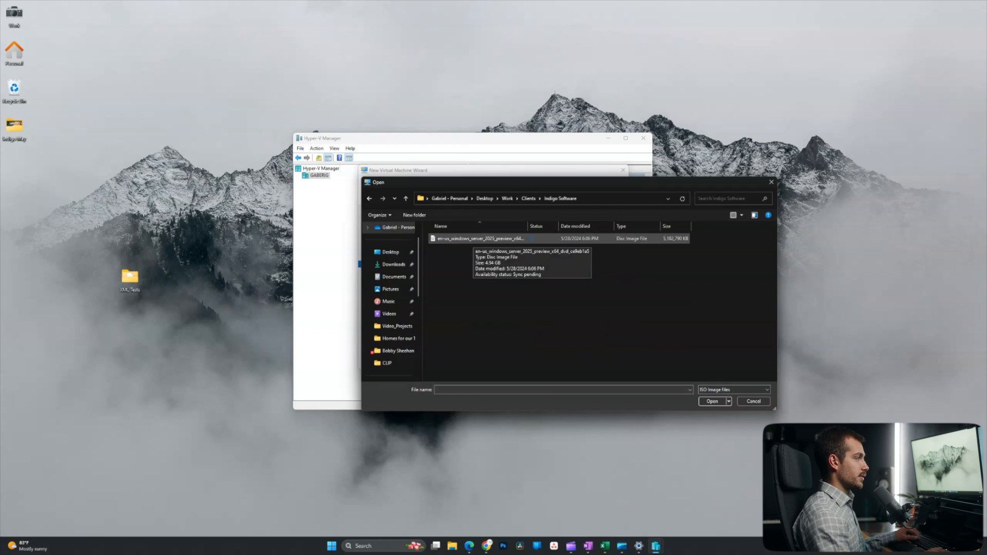
Attach the Windows Server 2025 preview ISO and finish creating the VM.
{"action": "left_click", "coordinate": [712, 401]}
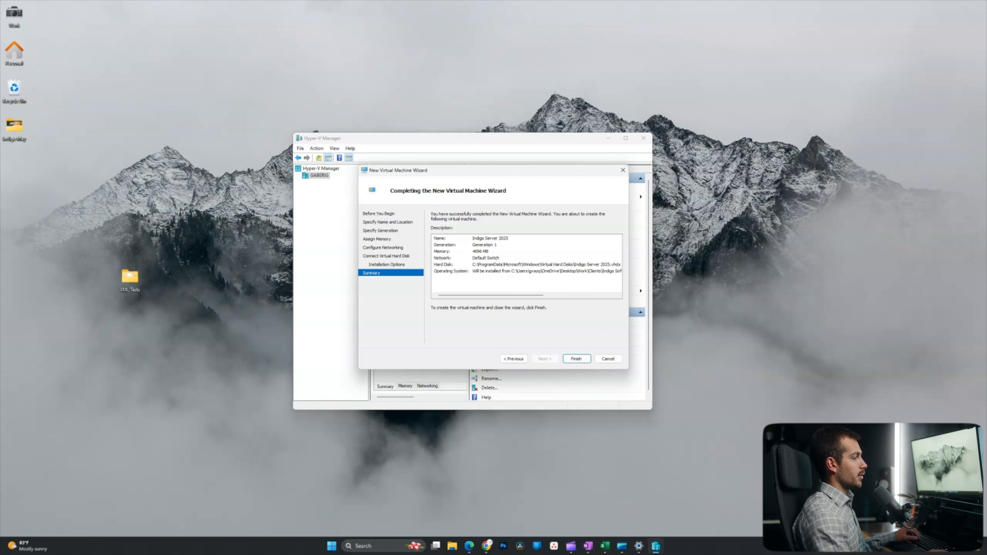
{"action": "left_click", "coordinate": [575, 359]}
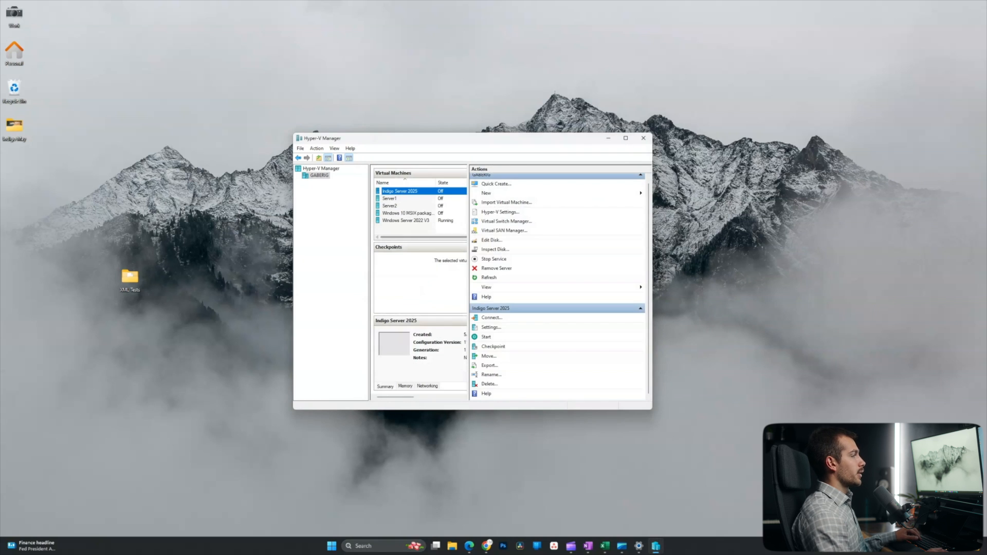
Connect to Indigo Server 2025 and start it so Windows Server Setup boots.
{"action": "left_click", "coordinate": [491, 318]}
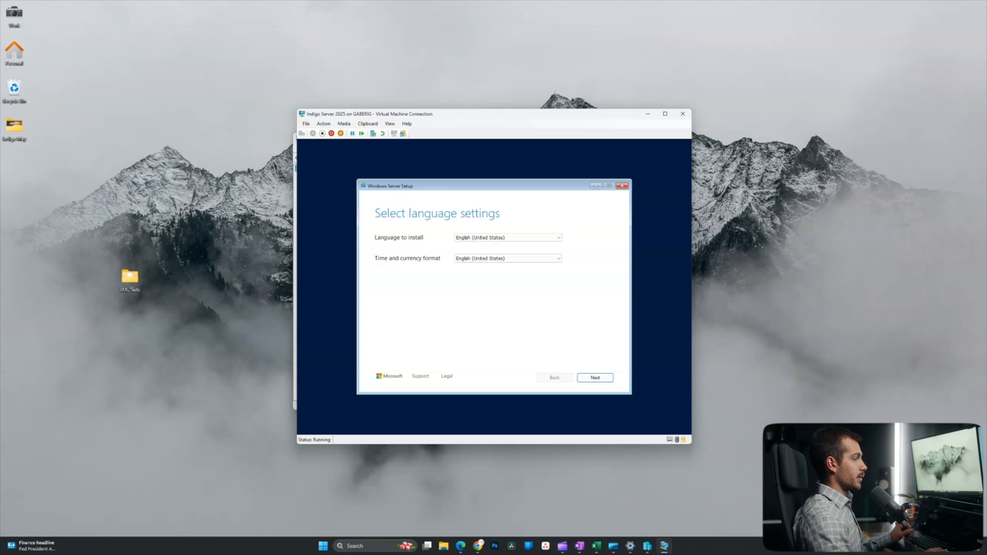
Keep English language settings, choose Install Windows Server, and agree everything will be deleted.
{"action": "left_click", "coordinate": [507, 258]}
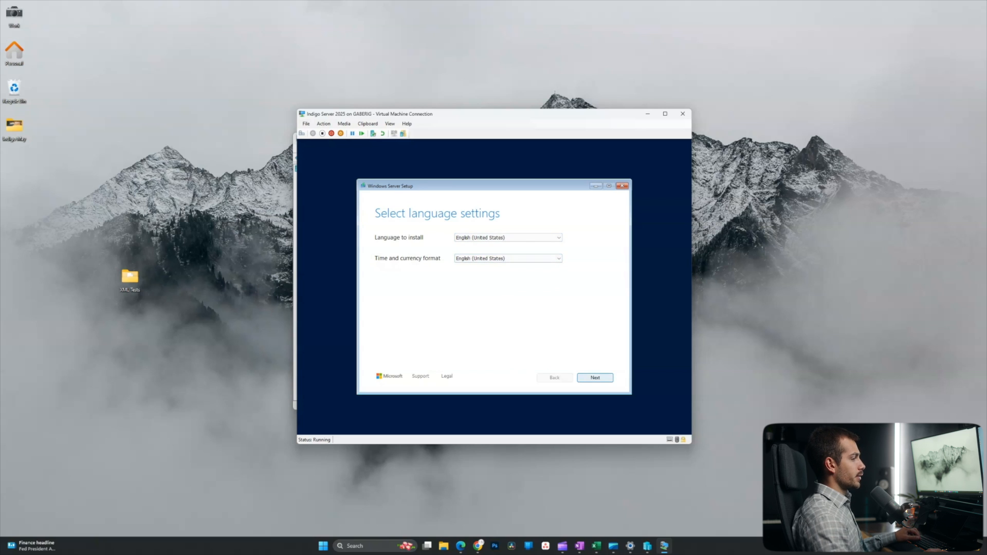
{"action": "left_click", "coordinate": [594, 377]}
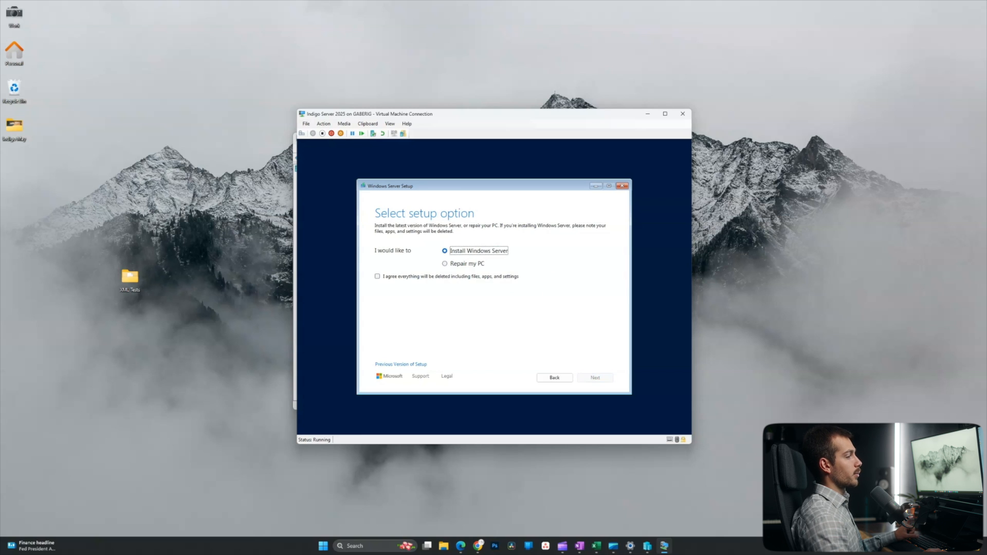
{"action": "left_click", "coordinate": [377, 277]}
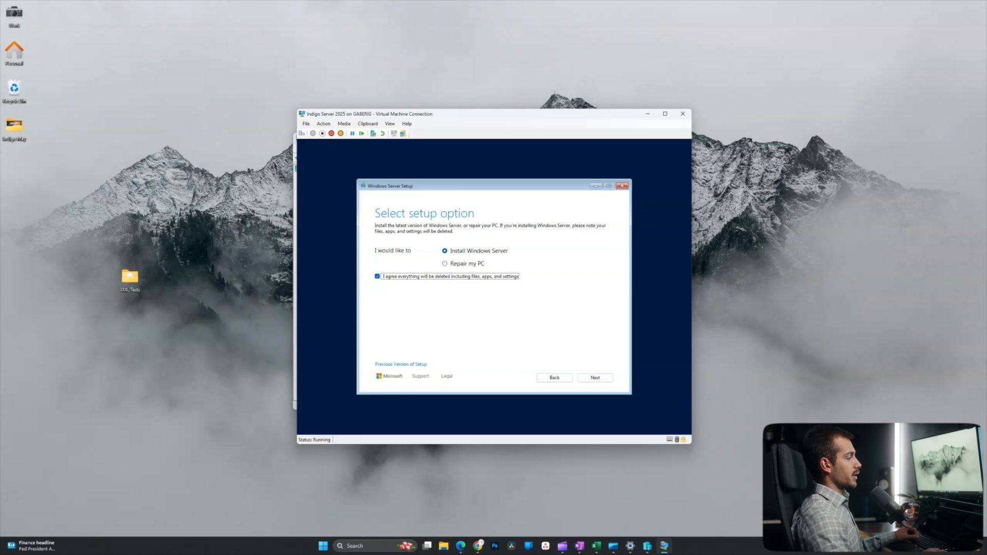
{"action": "left_click", "coordinate": [593, 377]}
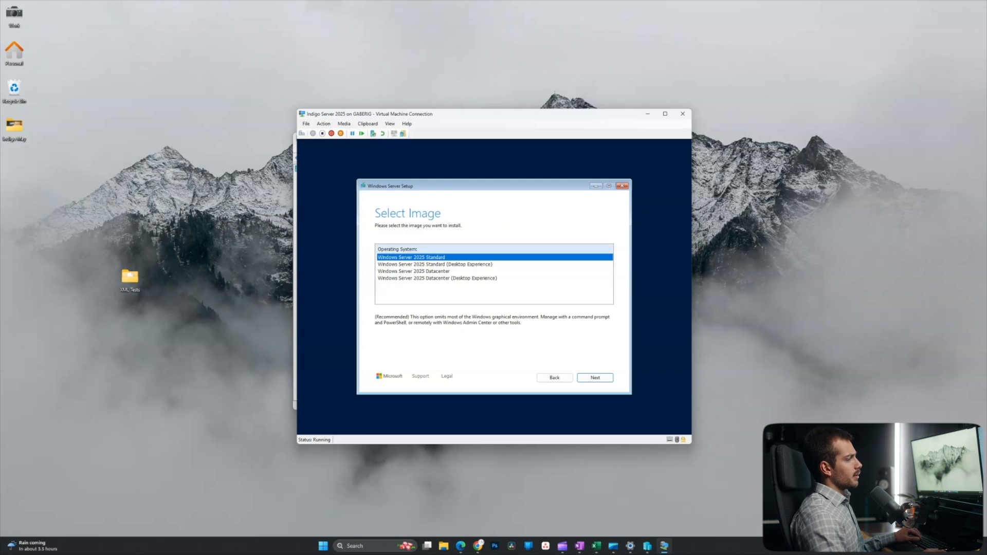
Select Windows Server 2025 Standard (Desktop Experience) and accept the license terms.
{"action": "left_click", "coordinate": [433, 264]}
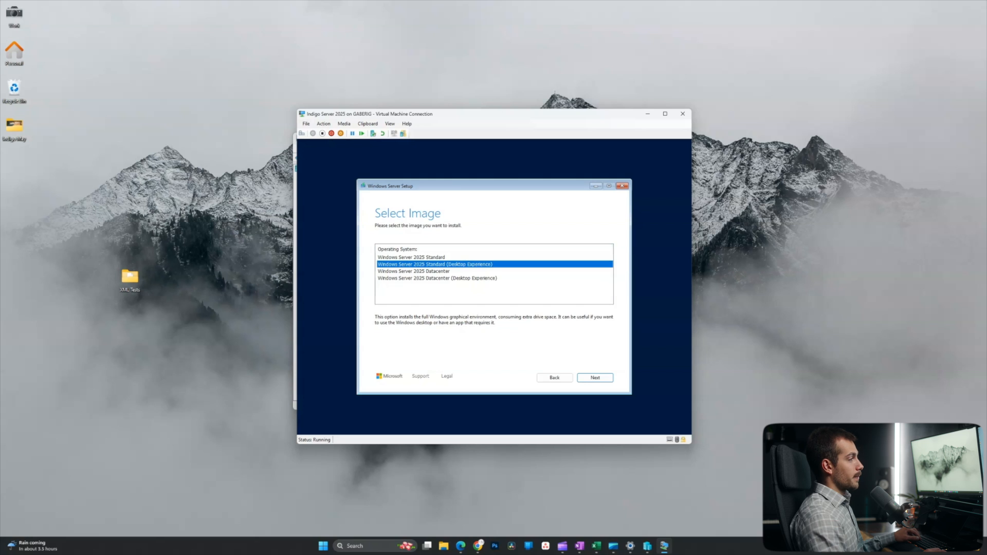
{"action": "left_click", "coordinate": [593, 377]}
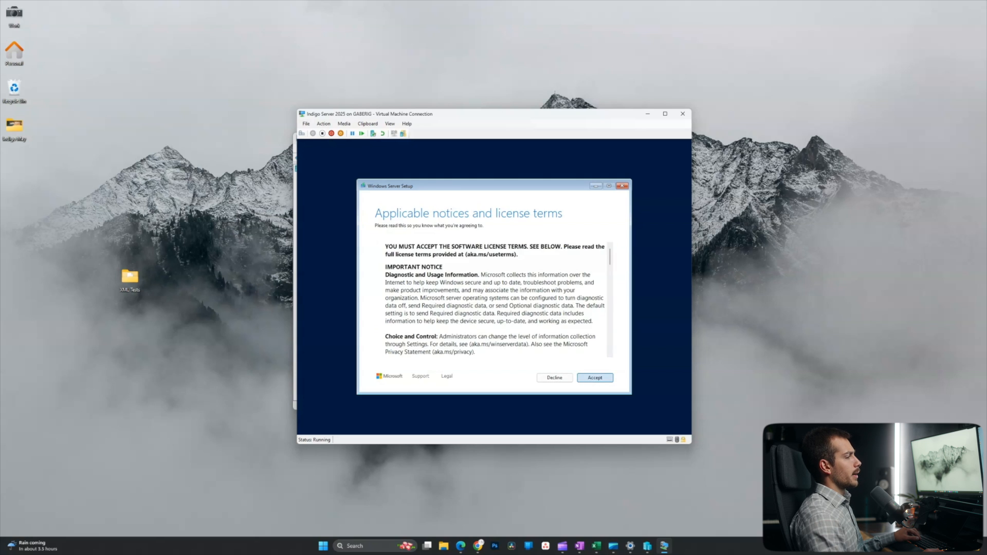
{"action": "left_click", "coordinate": [594, 378]}
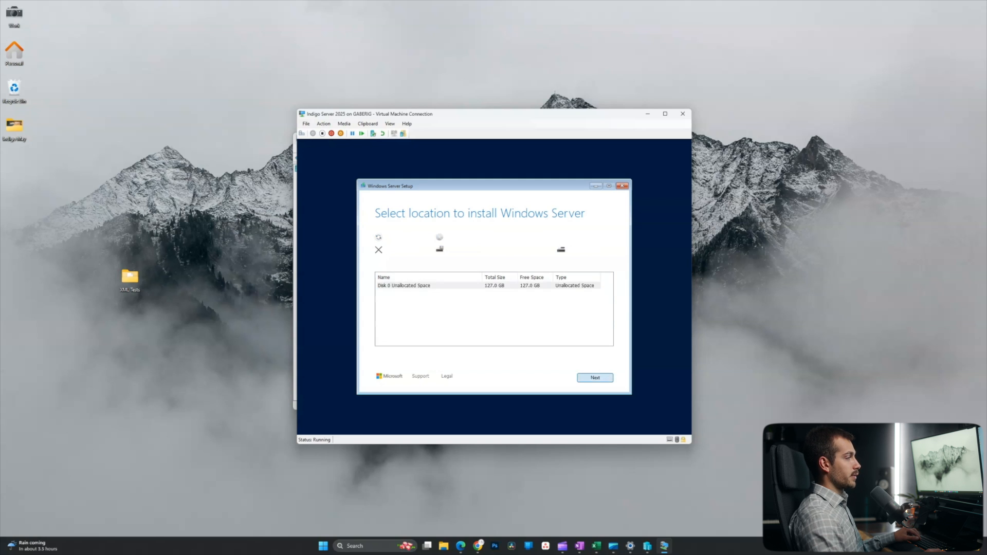
Install Windows Server onto Disk 0 Unallocated Space.
{"action": "left_click", "coordinate": [428, 285]}
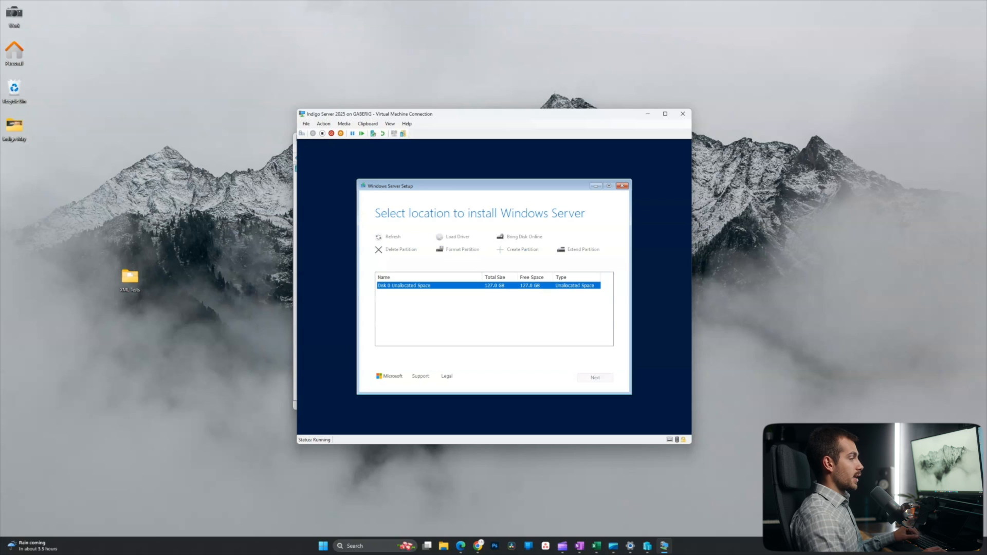
{"action": "left_click", "coordinate": [593, 377]}
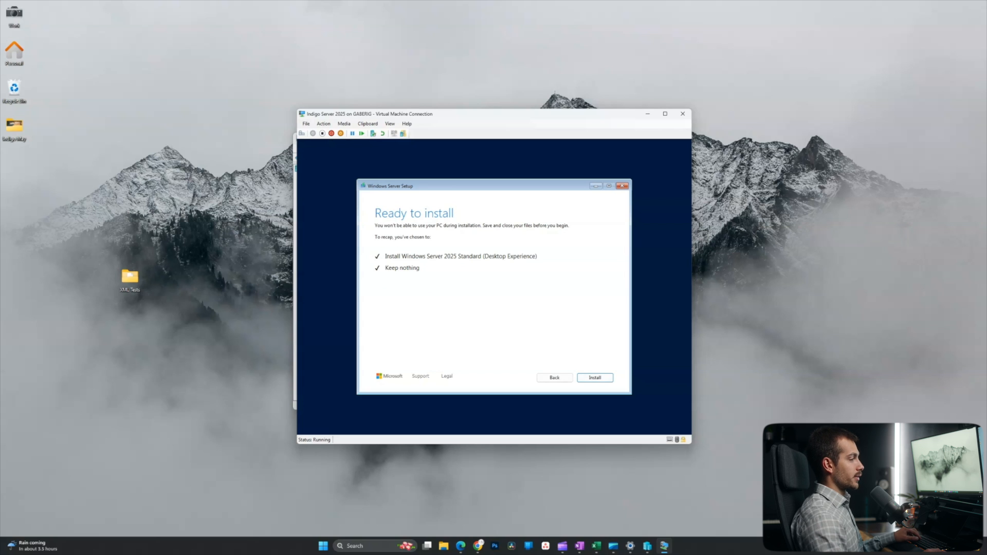
{"action": "left_click", "coordinate": [594, 378]}
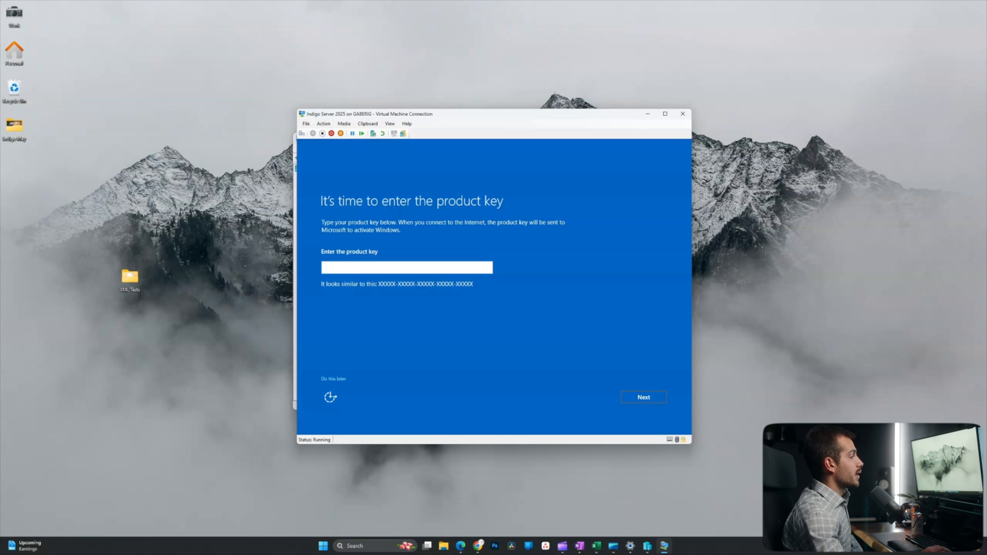
Skip the product key, set and confirm the Administrator password, and finish setup.
{"action": "left_click", "coordinate": [406, 268]}
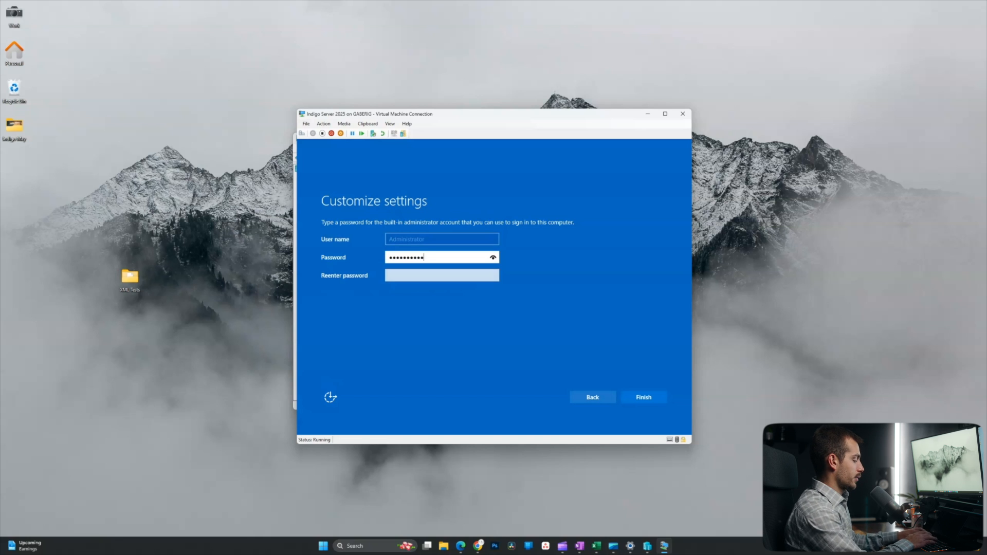
{"action": "type", "text": "•••"}
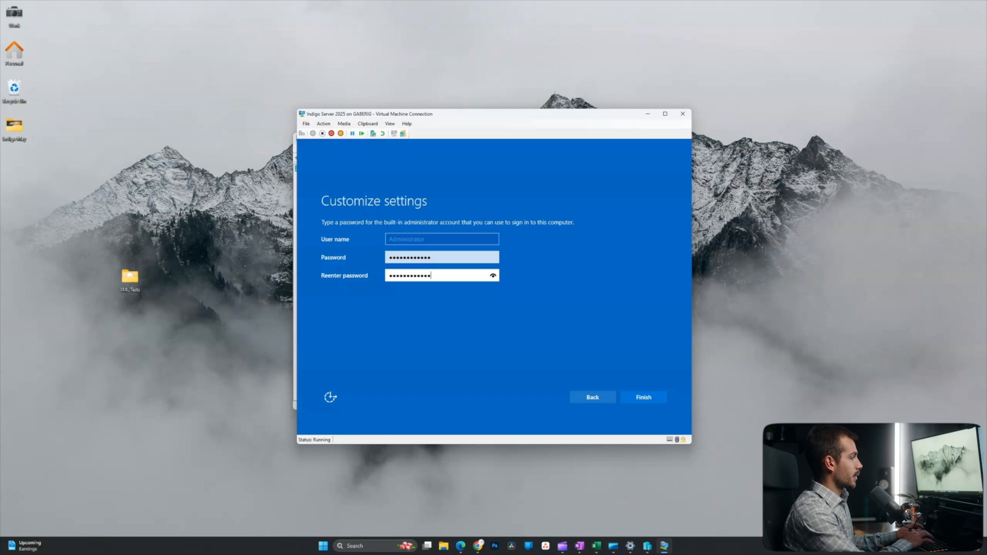
{"action": "left_click", "coordinate": [643, 397]}
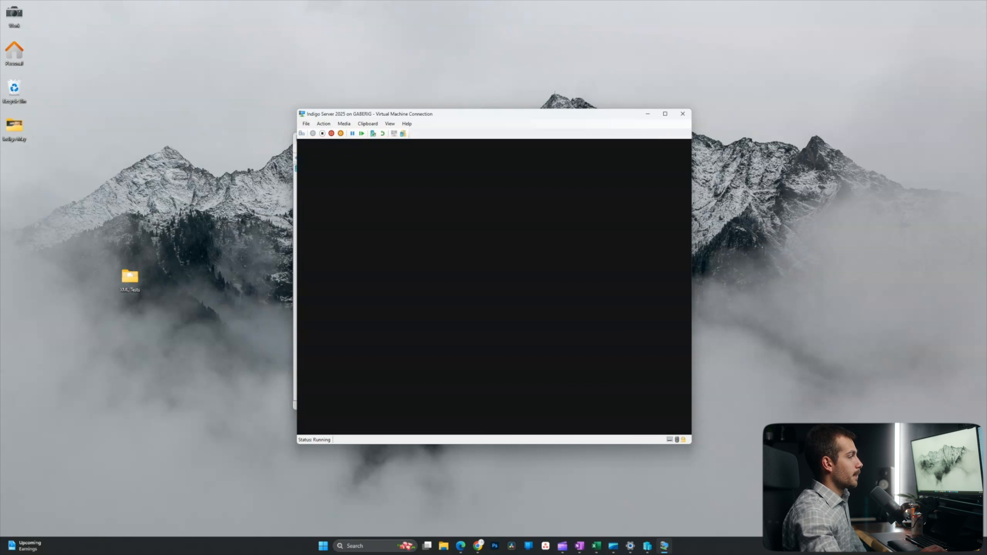